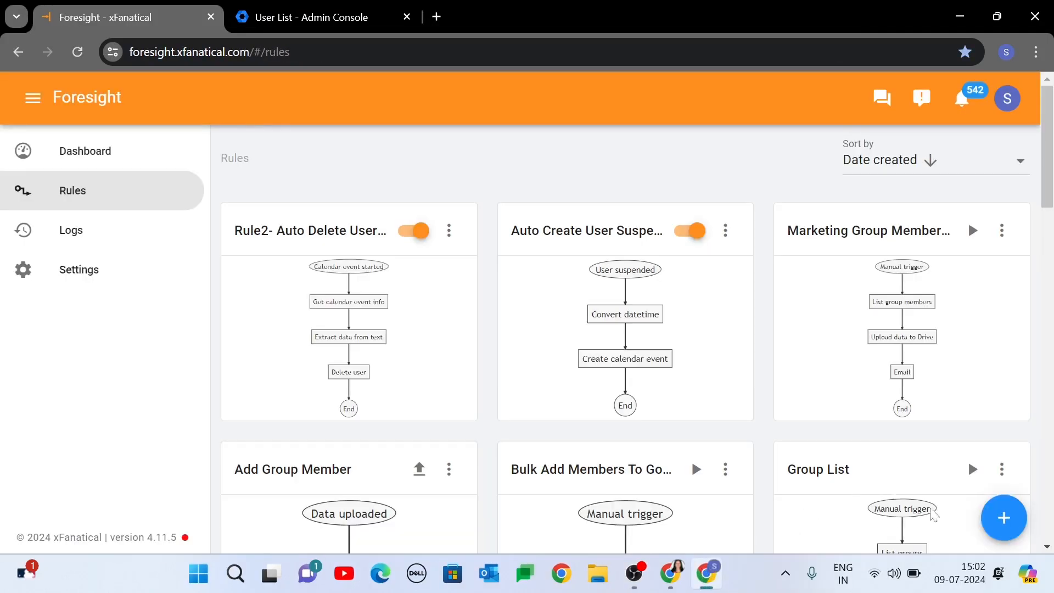
- Start a new rule and search the triggers for 'Data'
click(1003, 518)
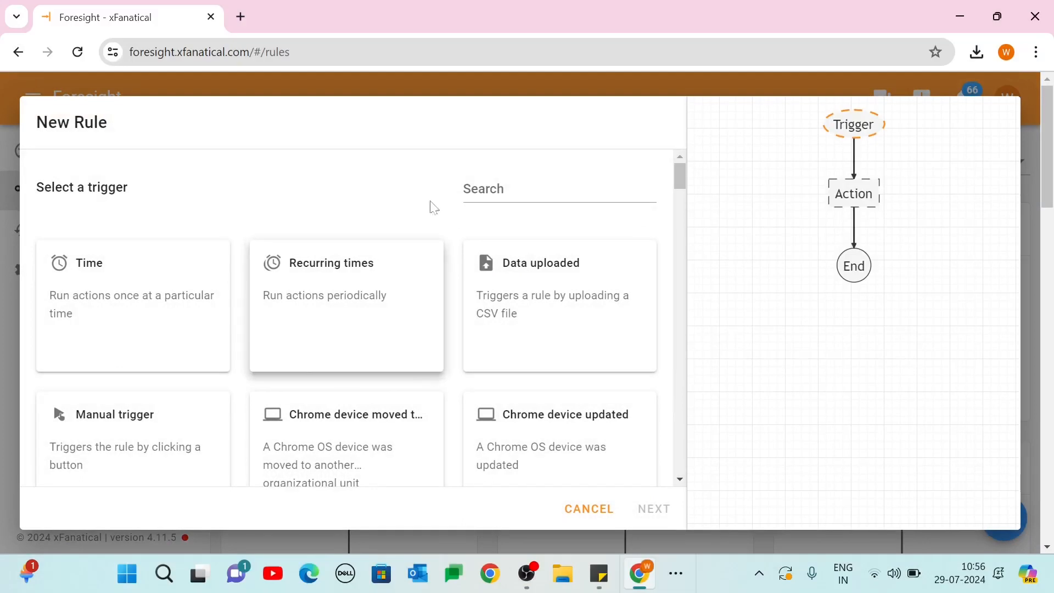
text(Data u)
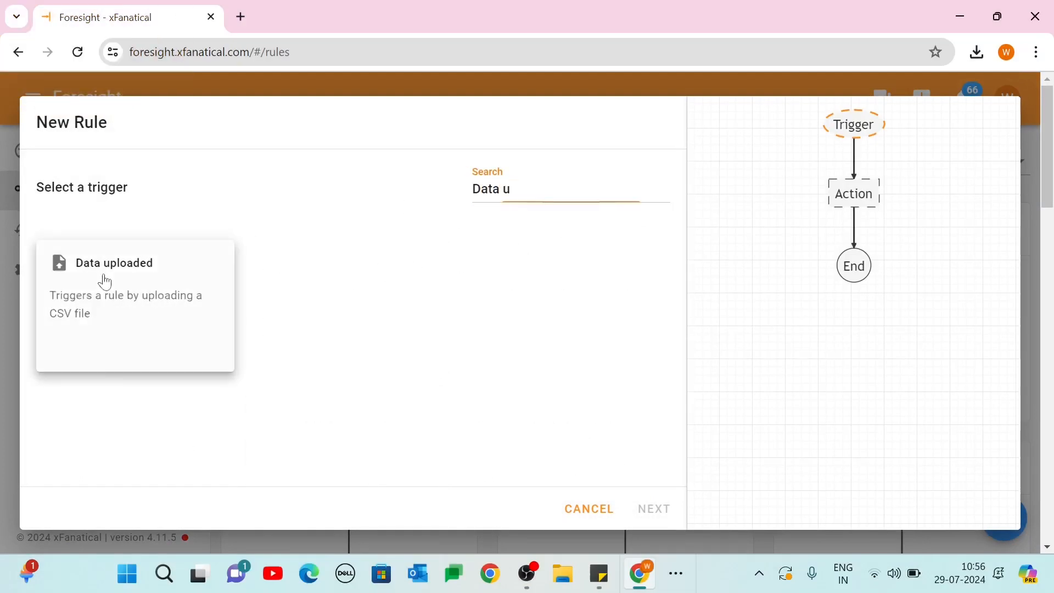
- Choose the Data uploaded trigger and upload the export-chromedevices CSV
click(113, 263)
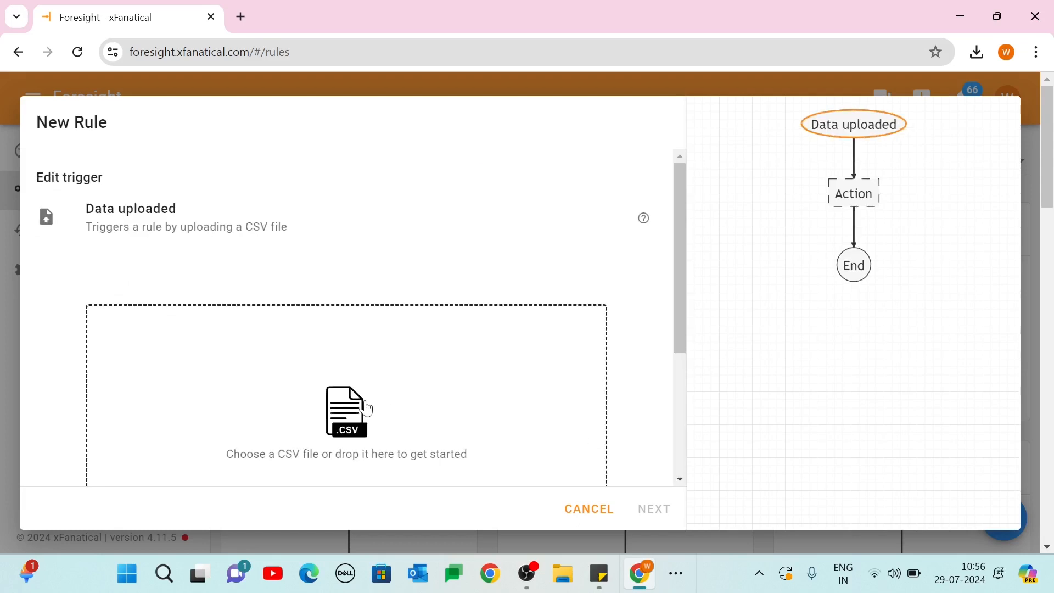
click(347, 411)
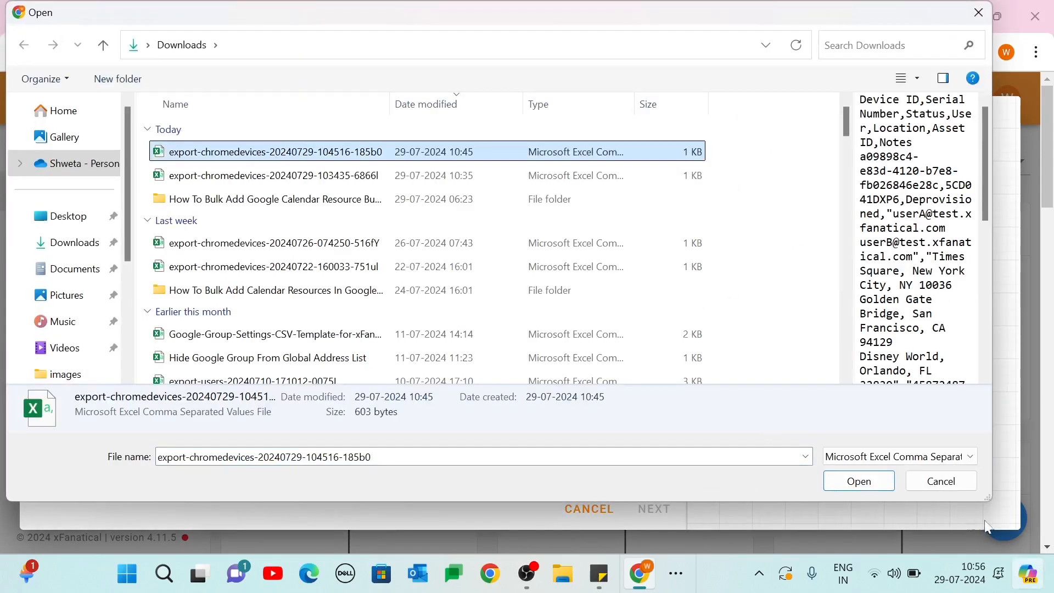
click(857, 481)
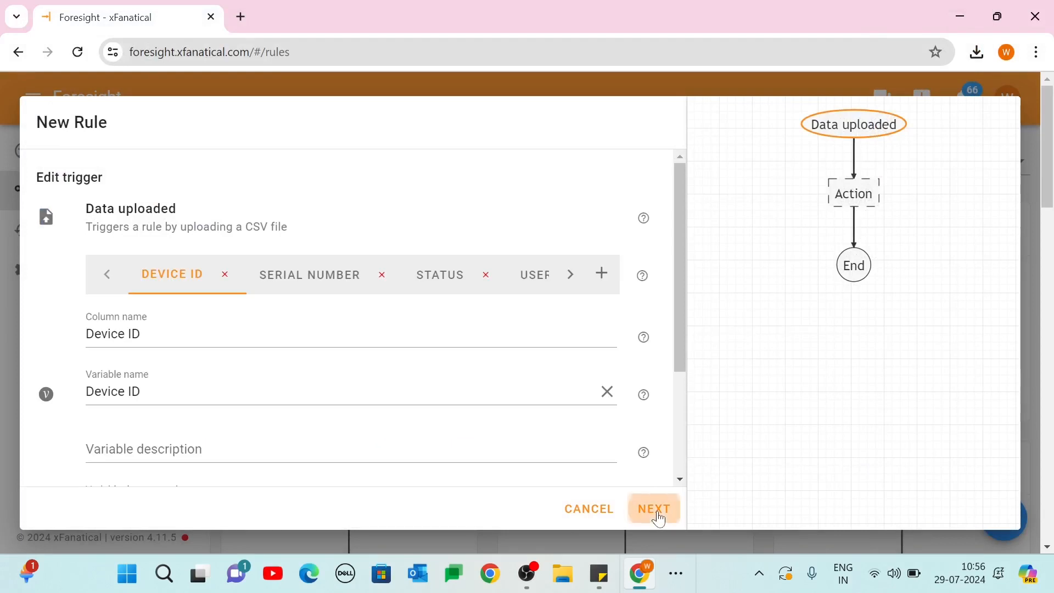
- Search actions for 'Update Chrome' and choose Update Chrome device, showing its fields
click(652, 509)
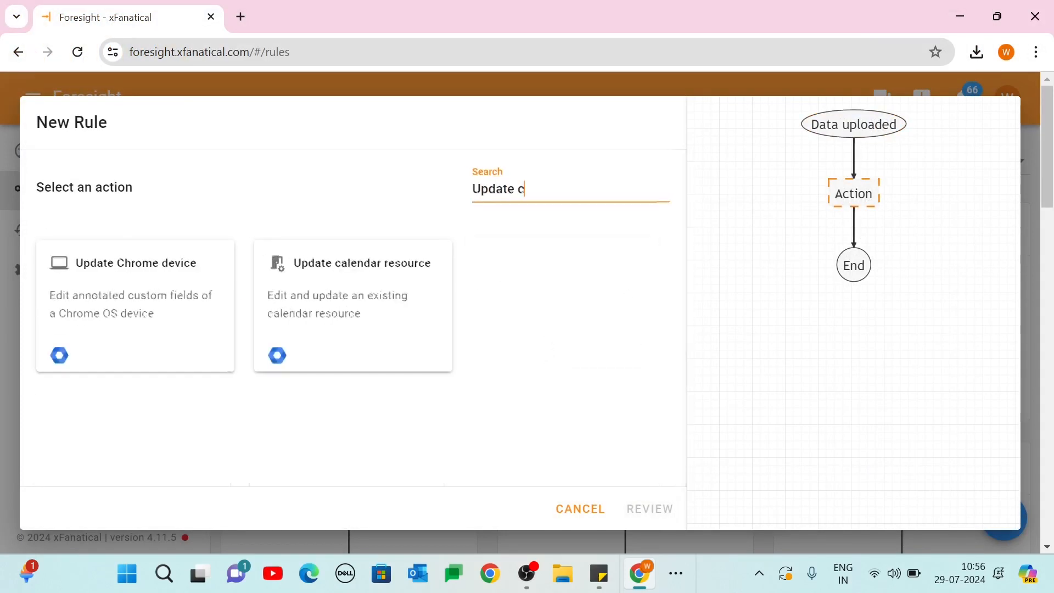
text(hro)
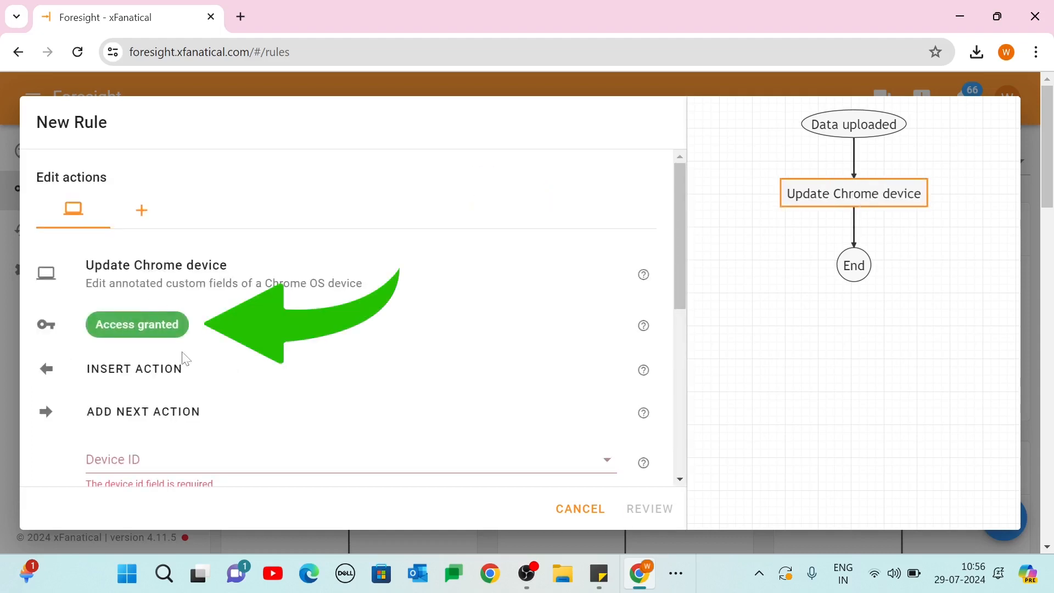
scroll(down, 3)
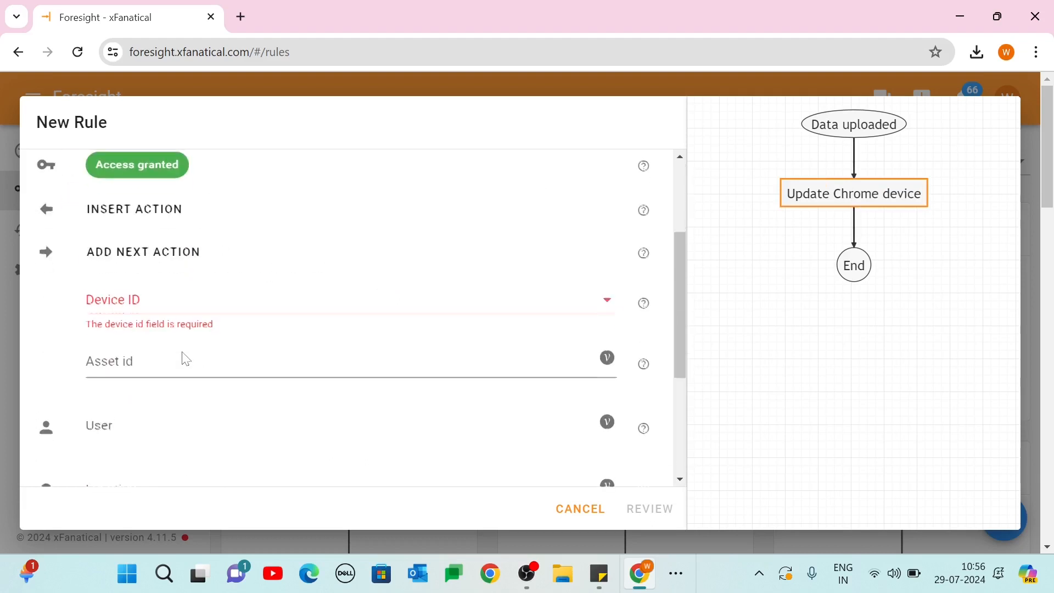
- Fill the Device ID field with the uploaded data's Device ID variable
click(350, 300)
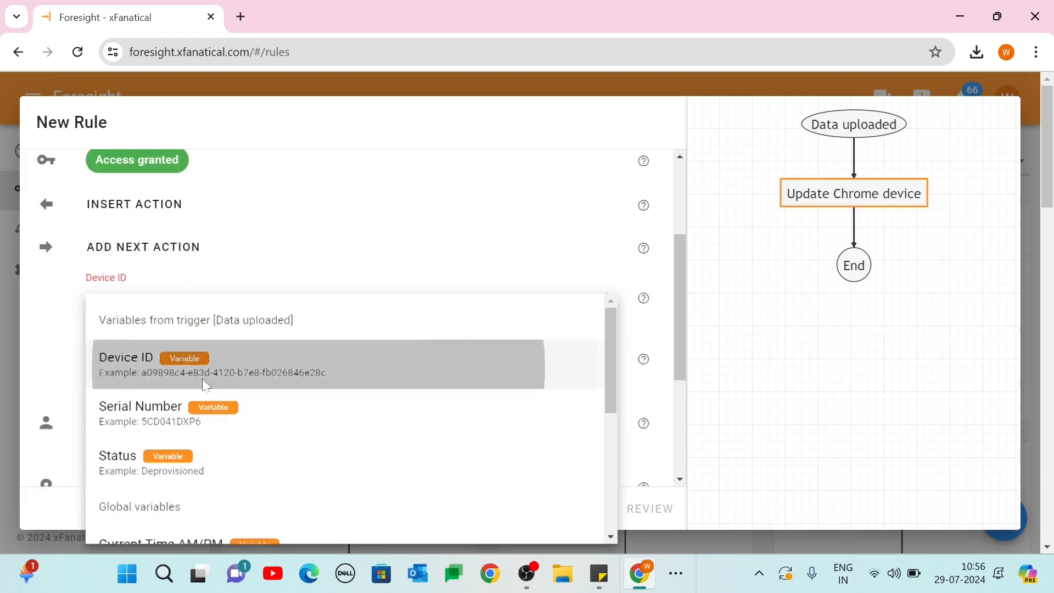
click(126, 357)
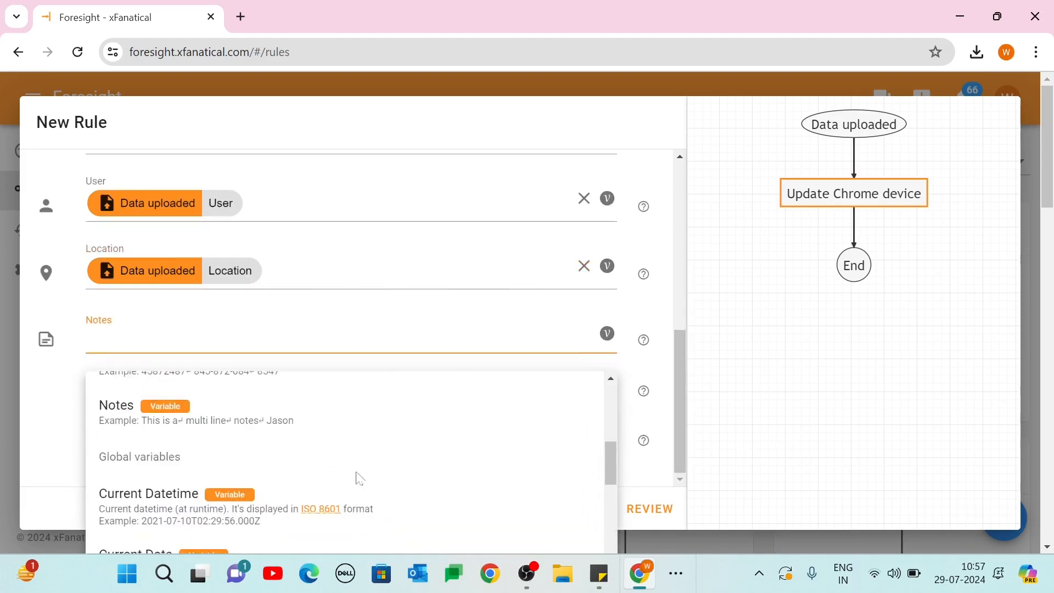
- Name the rule 'Update Grade1 Chrome Devices' on review and create it
click(648, 509)
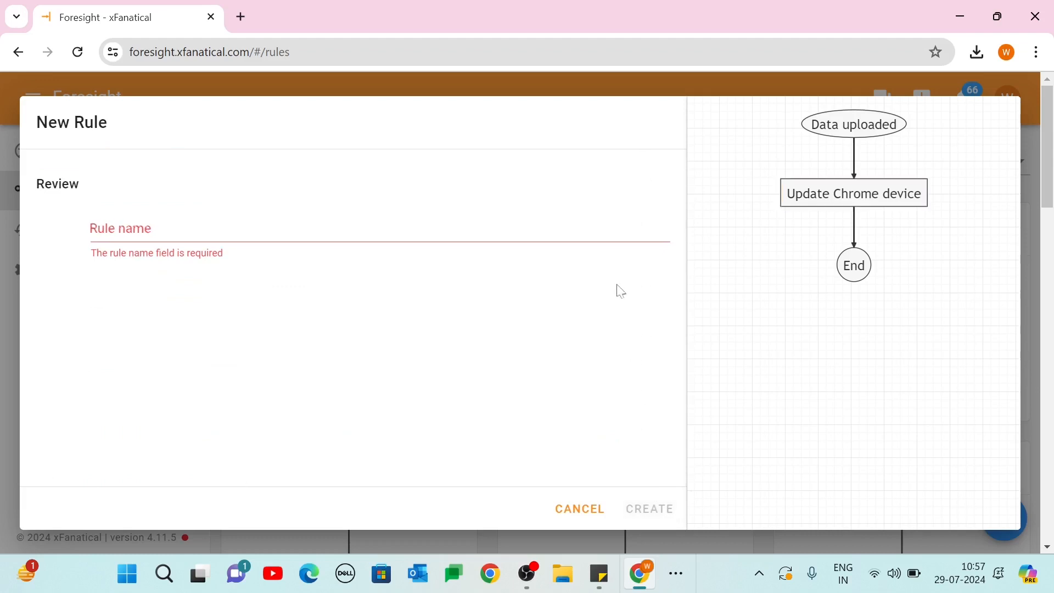
text(Update Grade1 Chrome Devices)
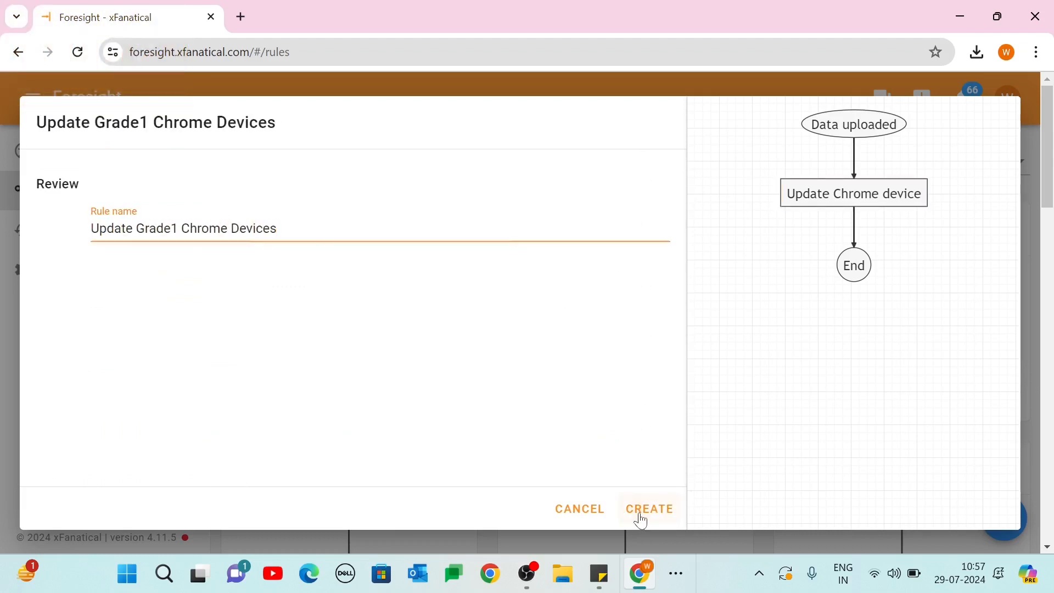
click(648, 509)
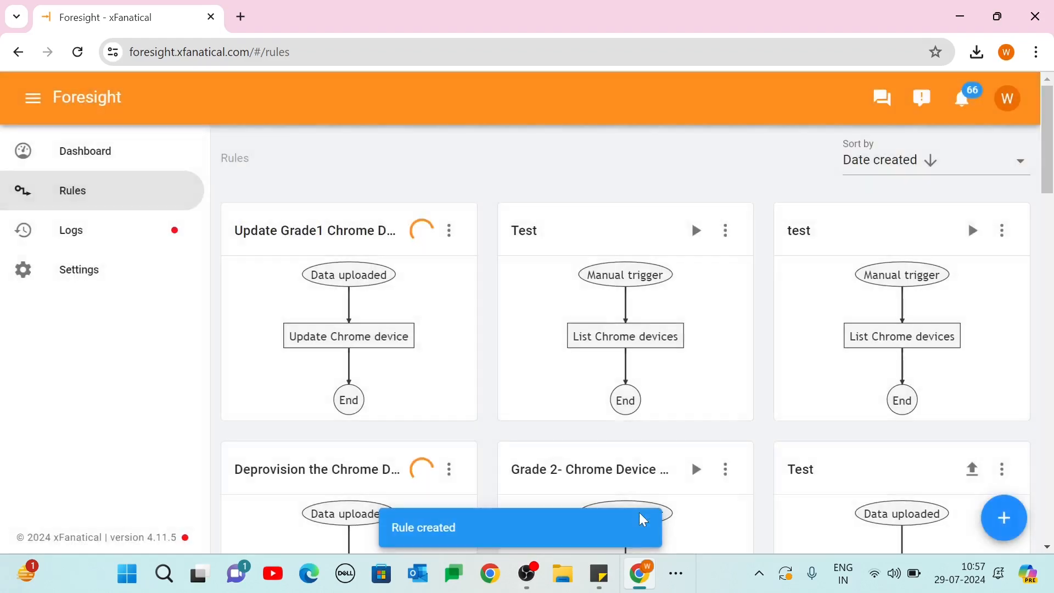